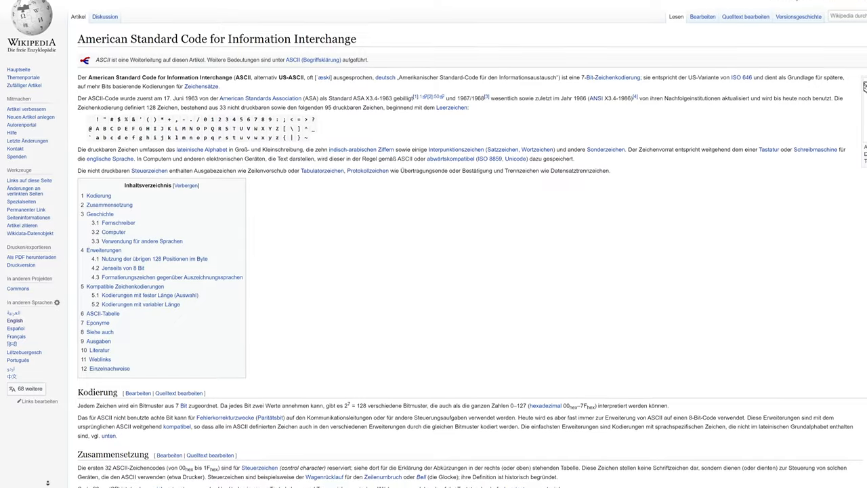
Scroll down the Cubeor home page through the Products, Services and Updates sections.
scroll("down", 3)
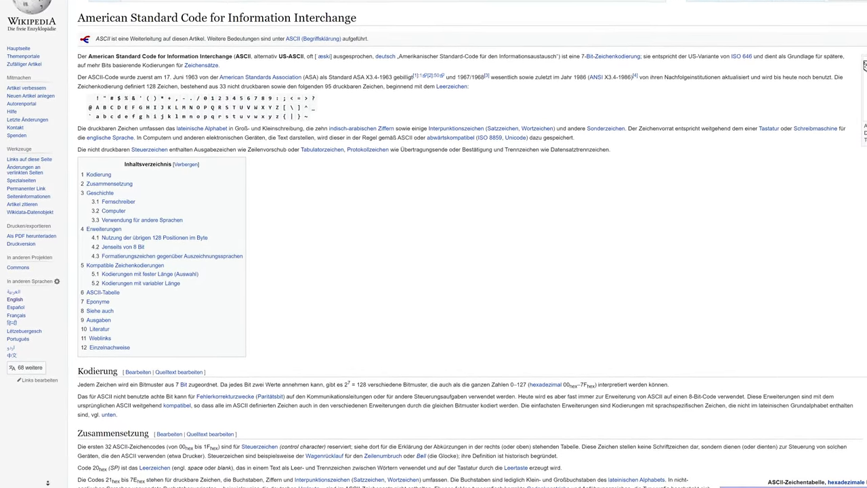
scroll("down", 3)
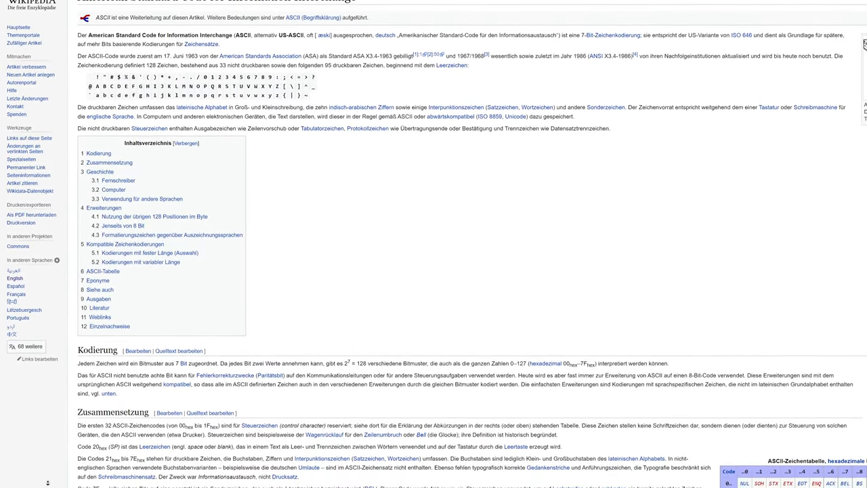
scroll("down", 3)
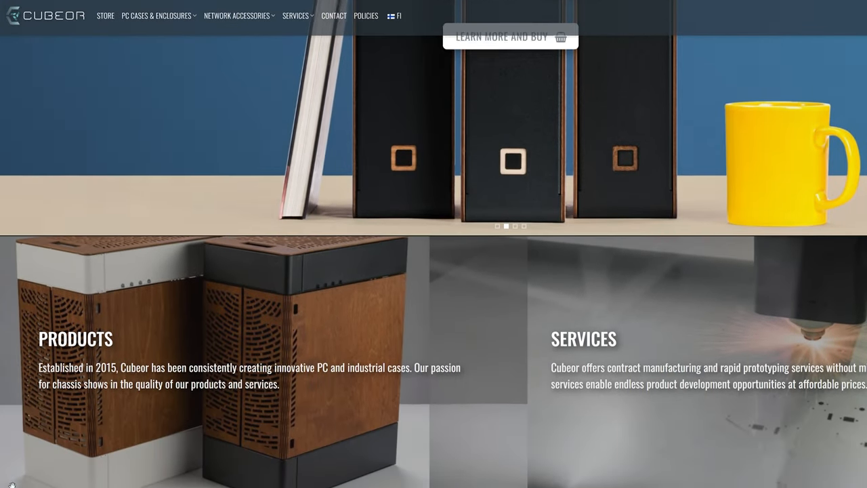
scroll("down", 3)
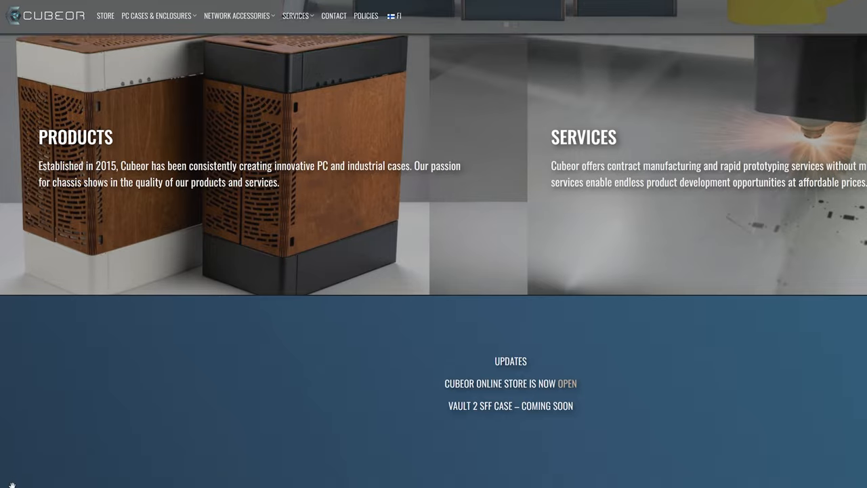
scroll("down", 3)
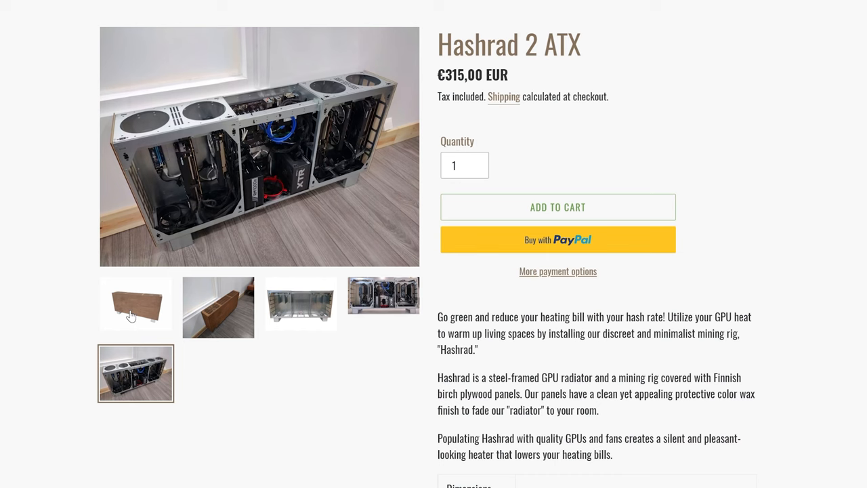
left_click(136, 303)
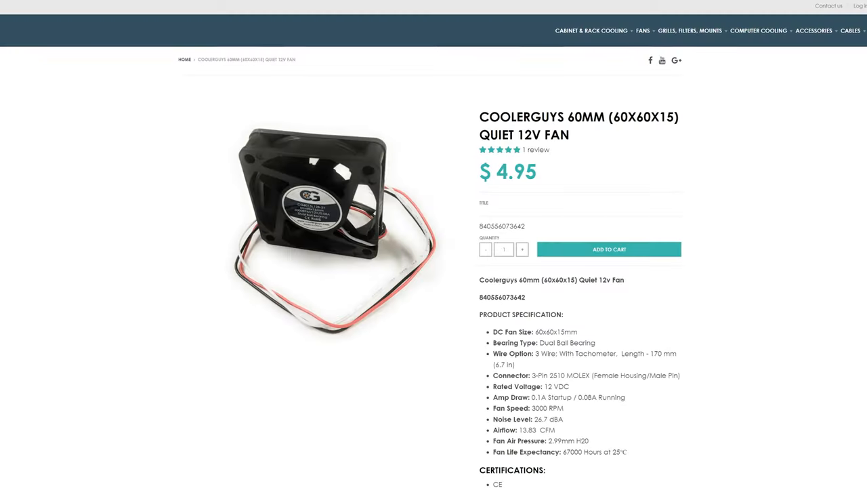
Scroll down the Coolerguys 60mm fan page to its product specifications below the $4.95 price.
scroll("down", 3)
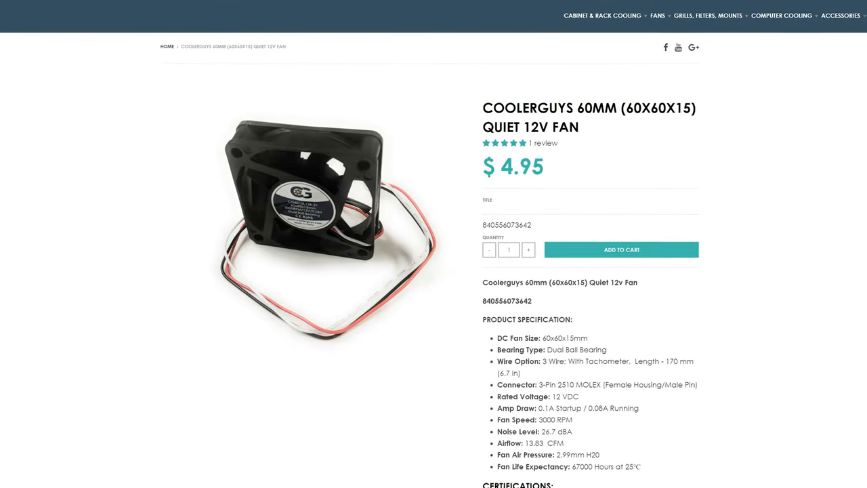